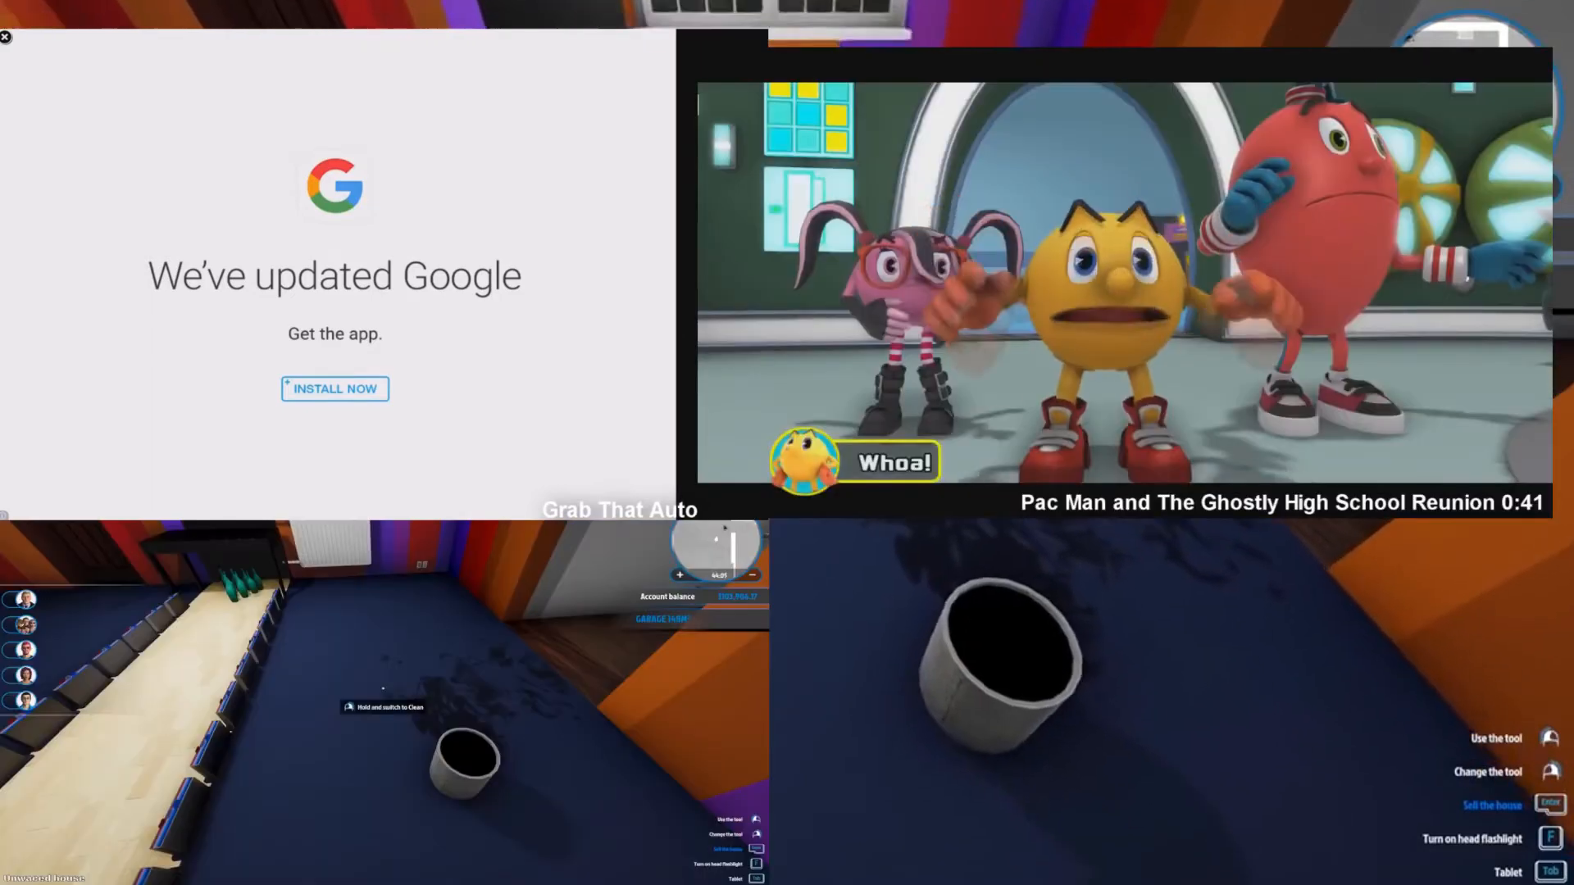
left_click(6, 36)
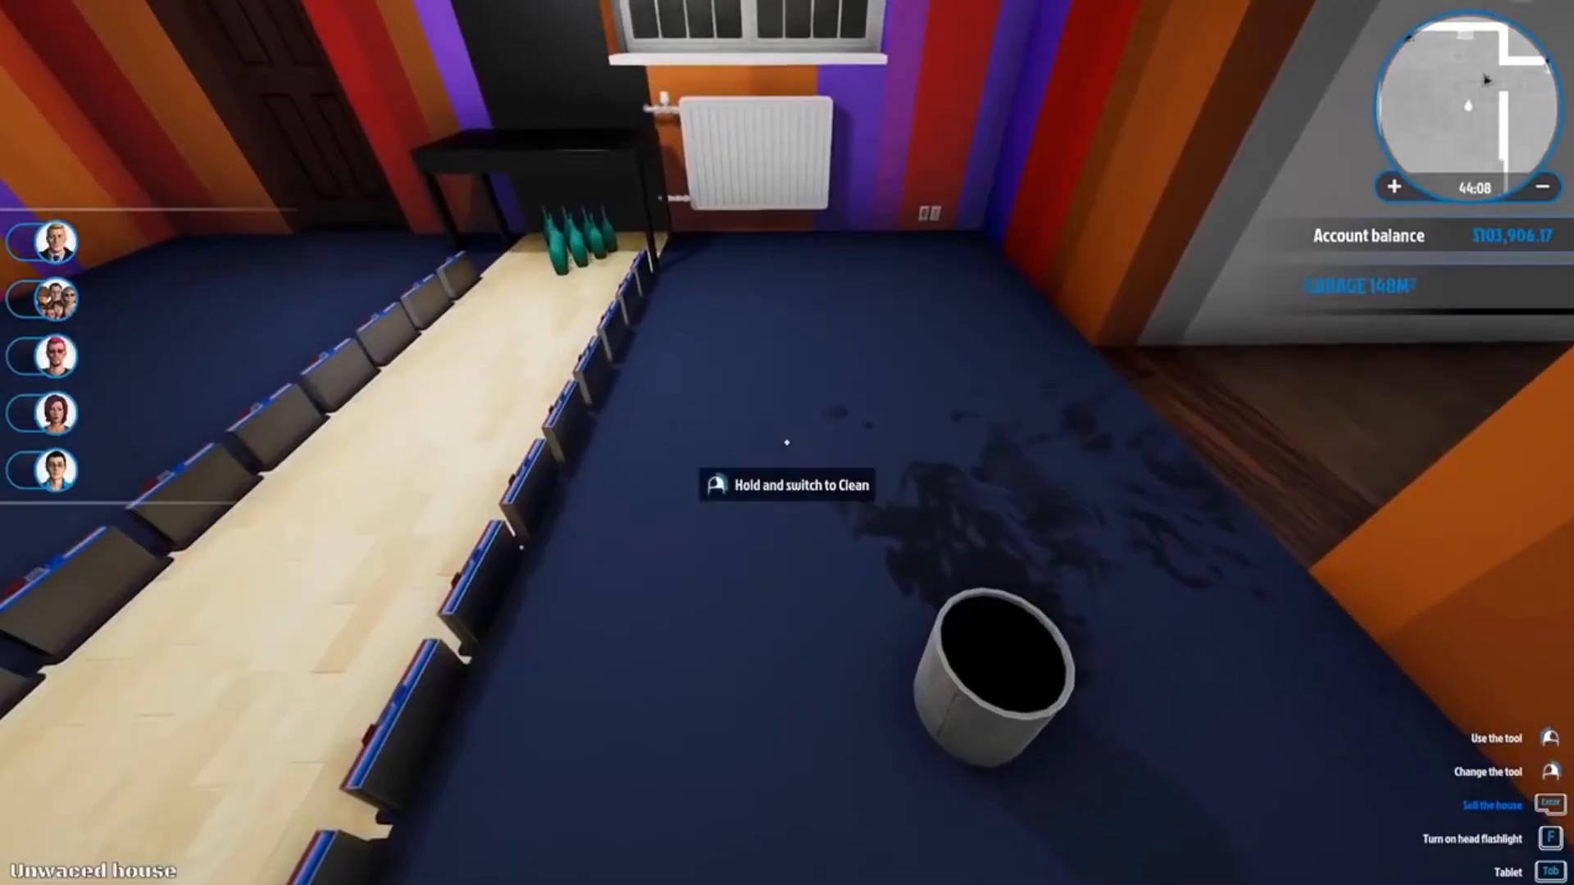